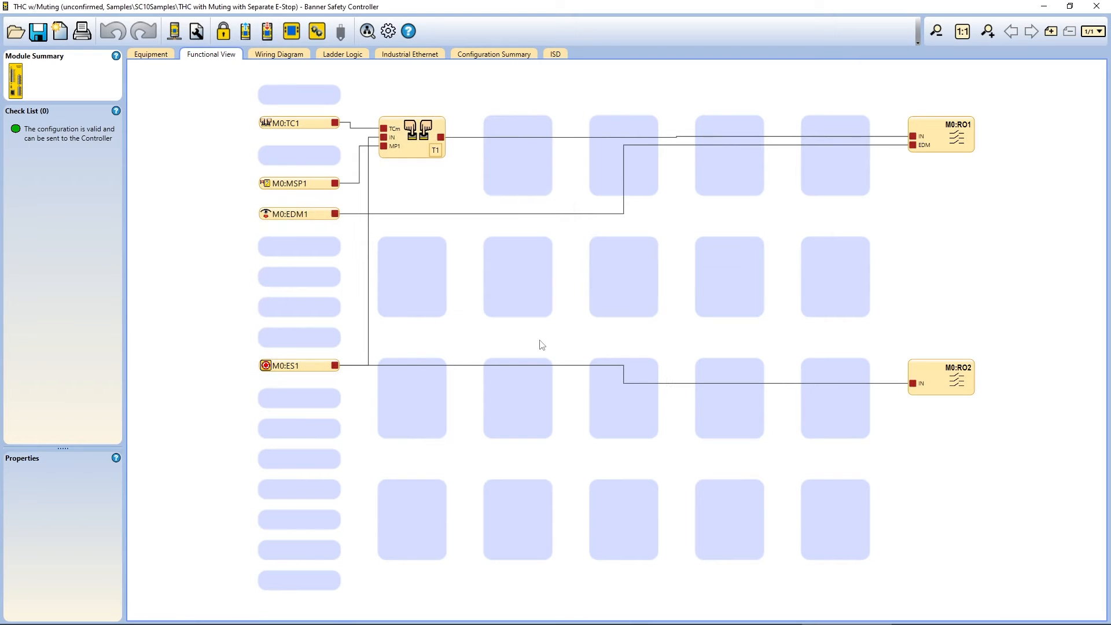
Load the SC10 & E-Stop starting configuration and begin adding equipment to an empty input slot
{"action": "left_click", "coordinate": [15, 30]}
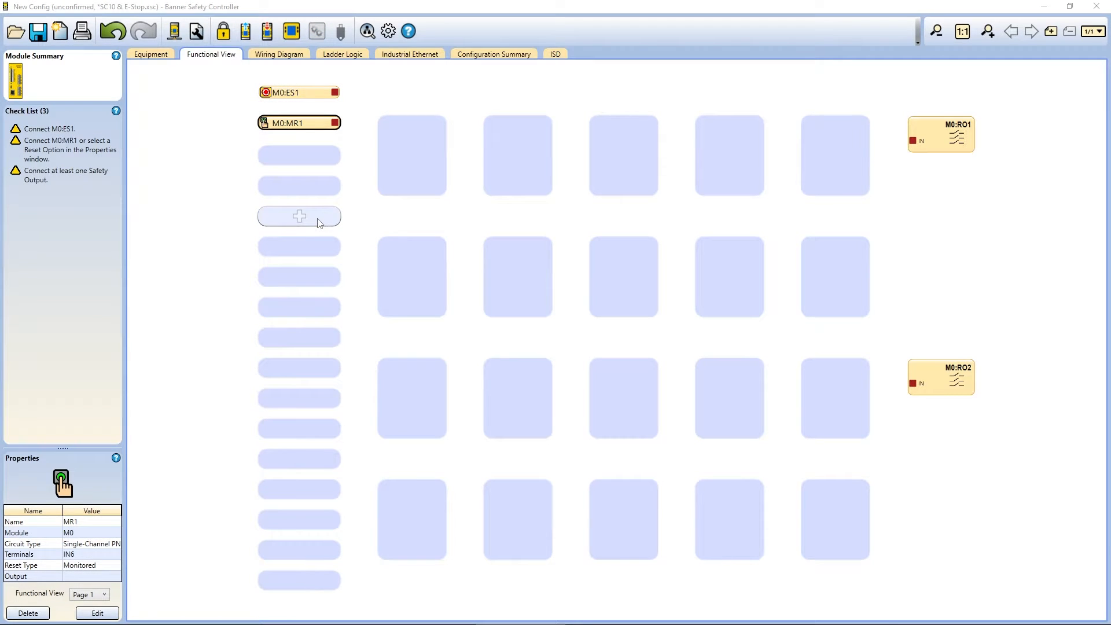
{"action": "left_click", "coordinate": [299, 217]}
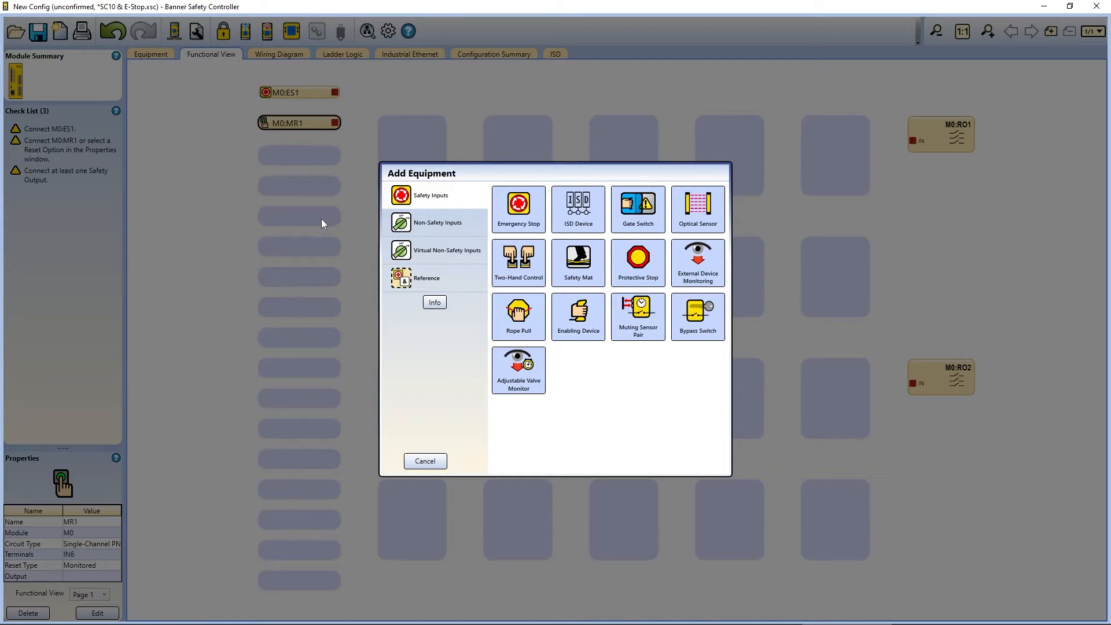
Review the Reference list, then return to Safety Inputs to choose the Optical Sensor device
{"action": "left_click", "coordinate": [447, 250]}
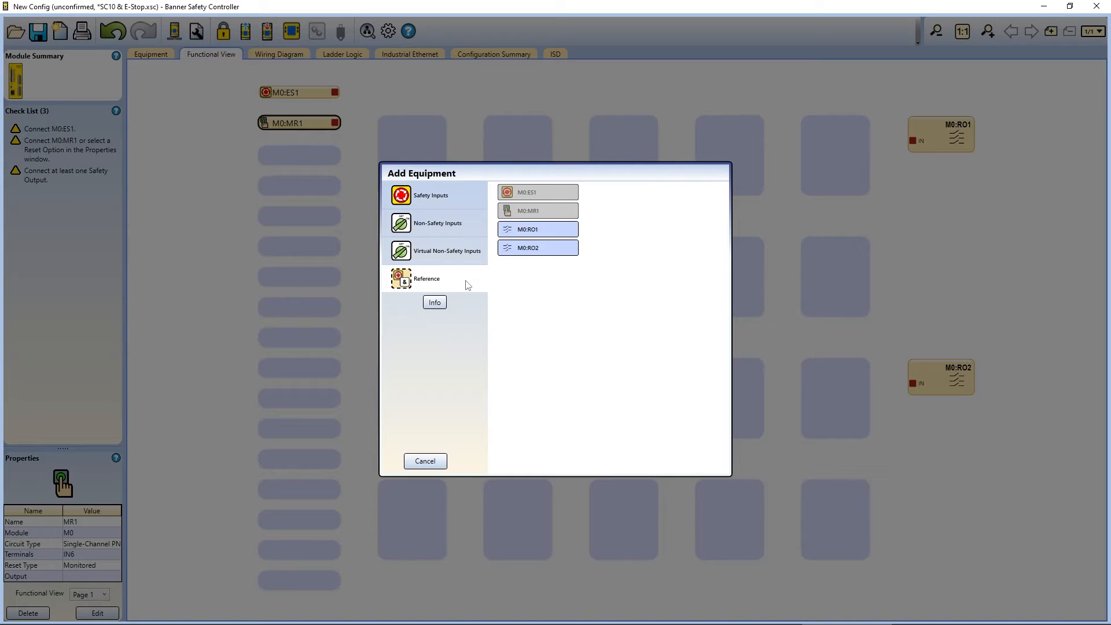
{"action": "mouse_move", "coordinate": [448, 428]}
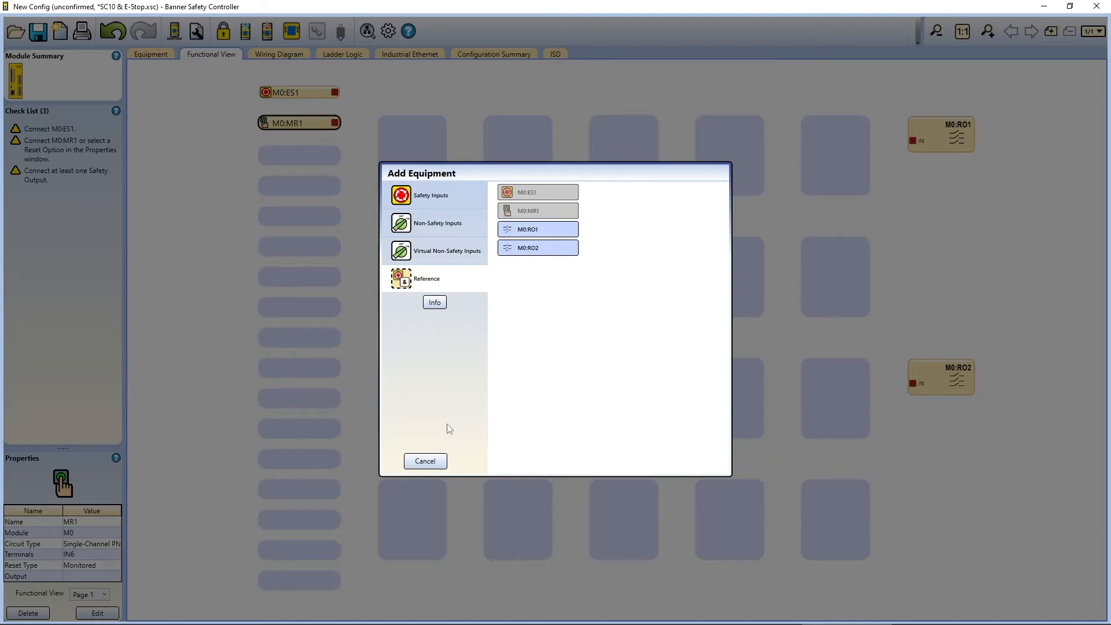
{"action": "left_click", "coordinate": [429, 194]}
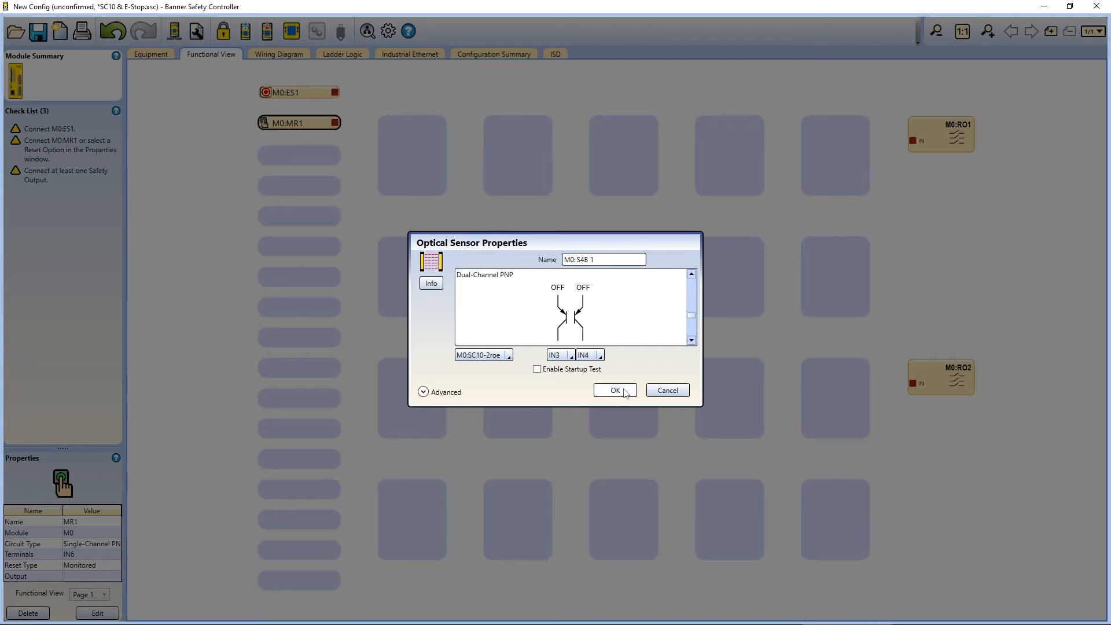
Confirm the optical sensor M0:S4B 1 on IN3/IN4 with dual-channel PNP wiring
{"action": "left_click", "coordinate": [613, 390]}
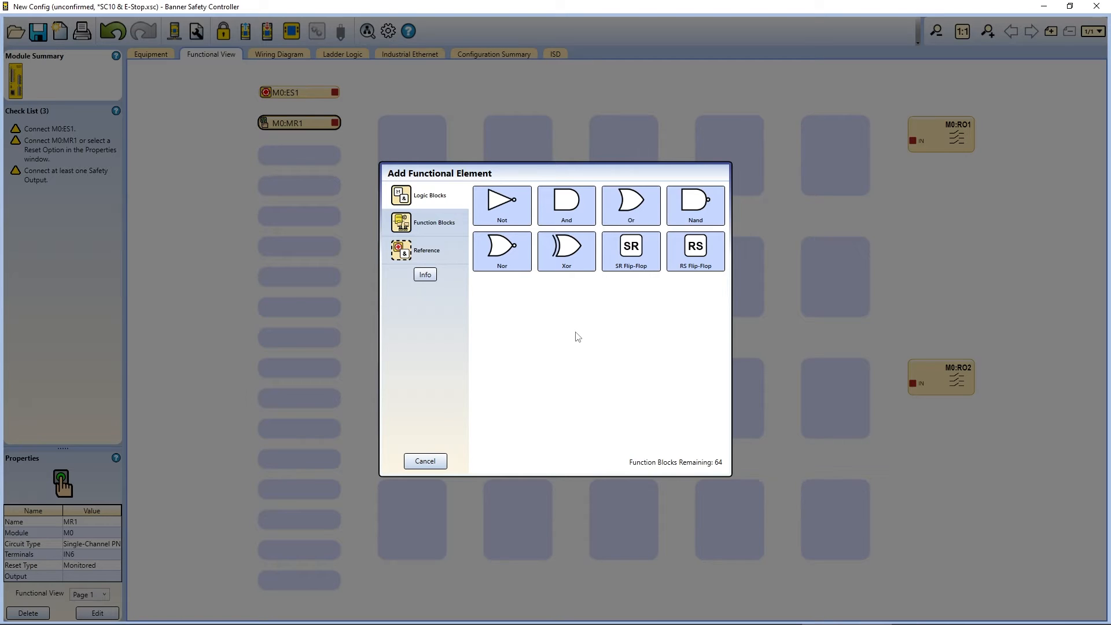
Add an AND logic block A1 with 2 input nodes in the second function slot
{"action": "left_click", "coordinate": [433, 222]}
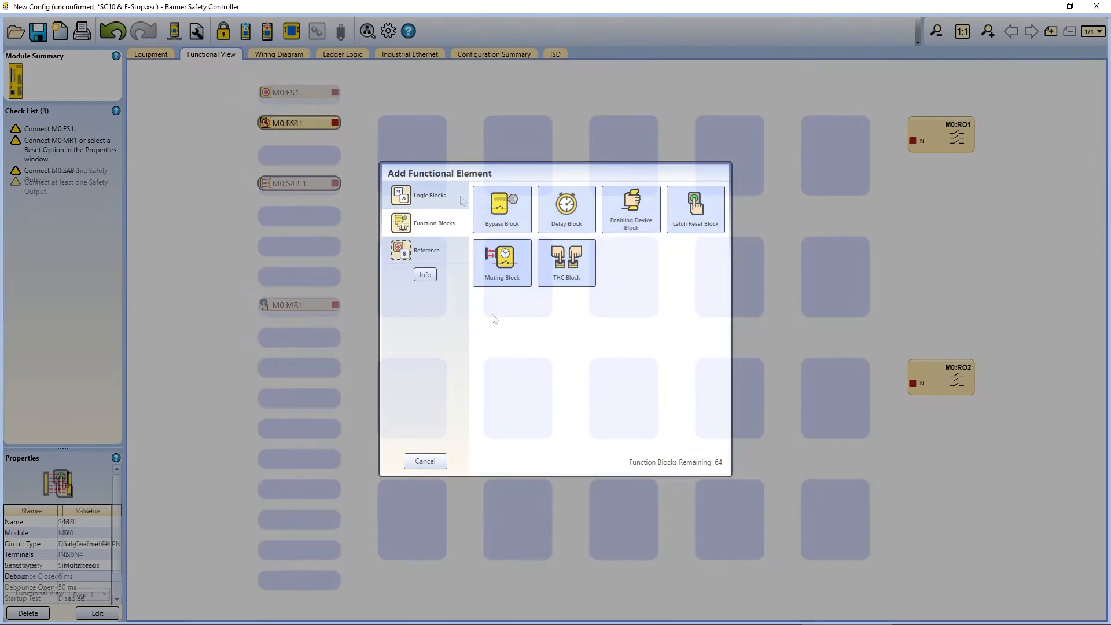
{"action": "left_click", "coordinate": [425, 461]}
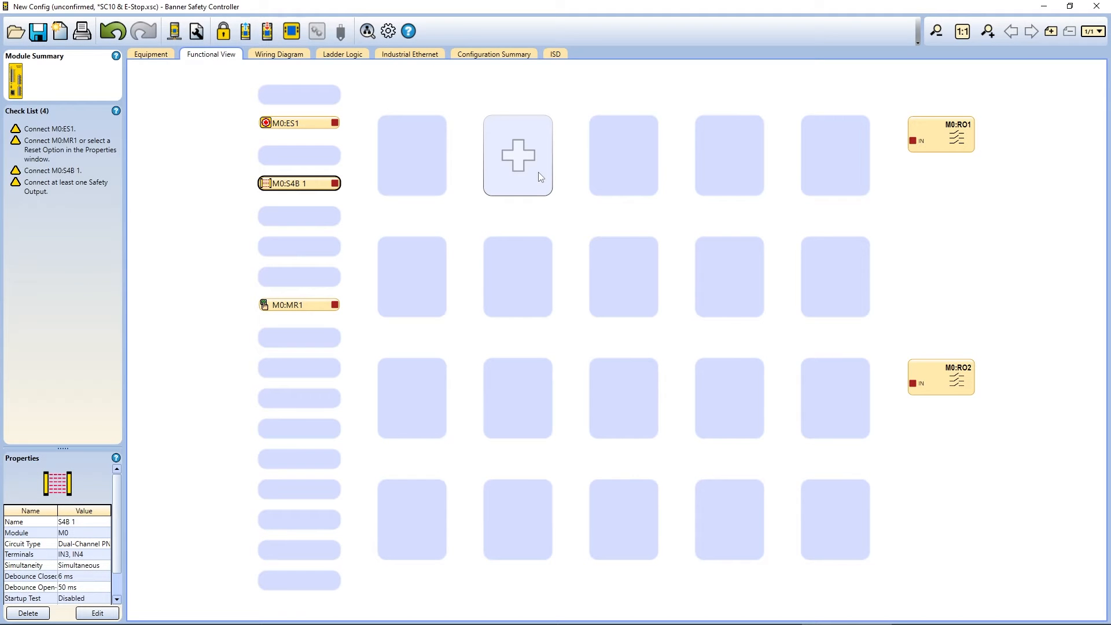
{"action": "left_click", "coordinate": [517, 153]}
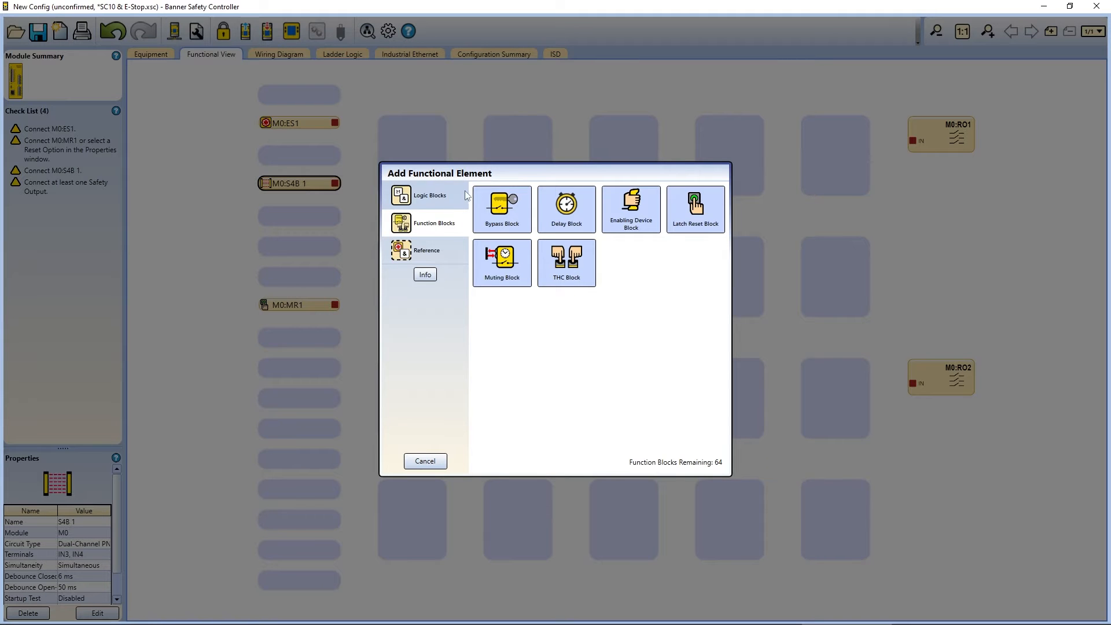
{"action": "left_click", "coordinate": [428, 194]}
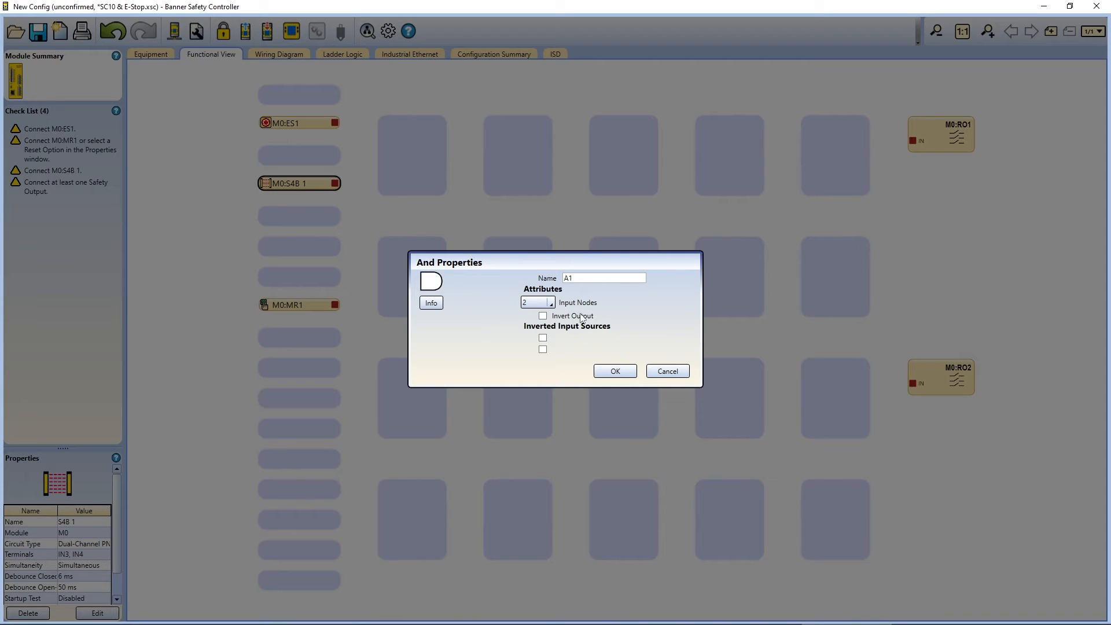
{"action": "left_click", "coordinate": [551, 302]}
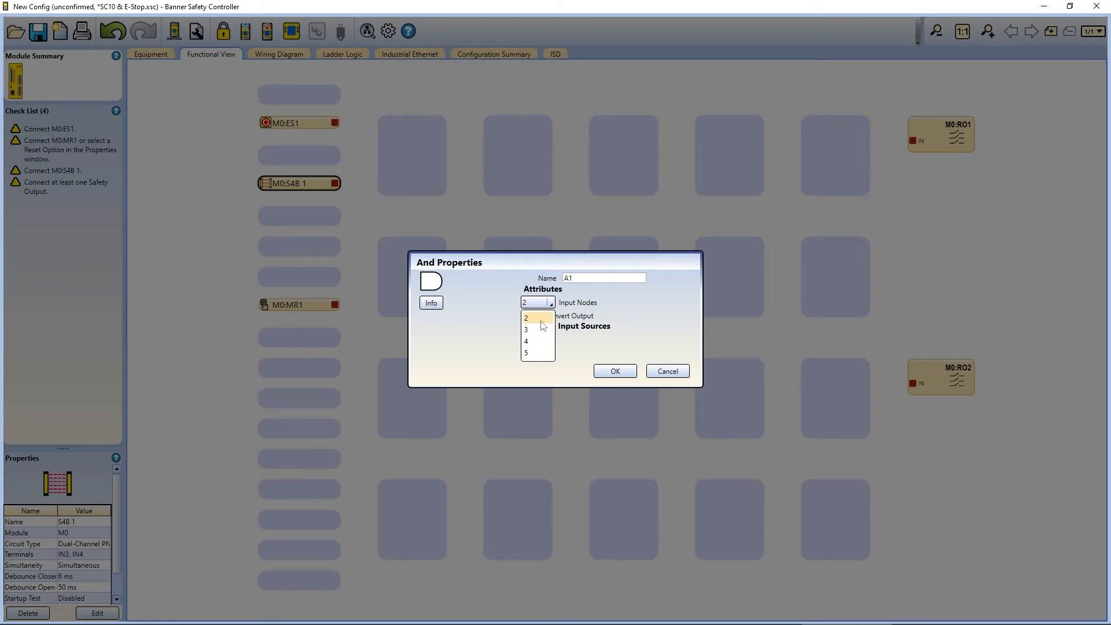
{"action": "left_click", "coordinate": [527, 317]}
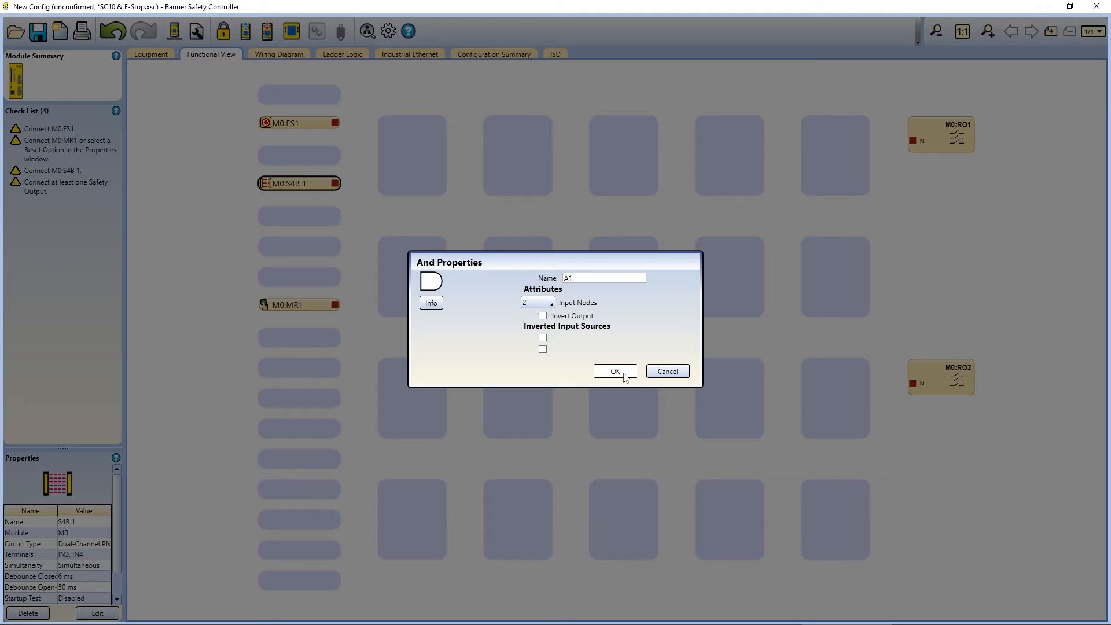
{"action": "left_click", "coordinate": [613, 370]}
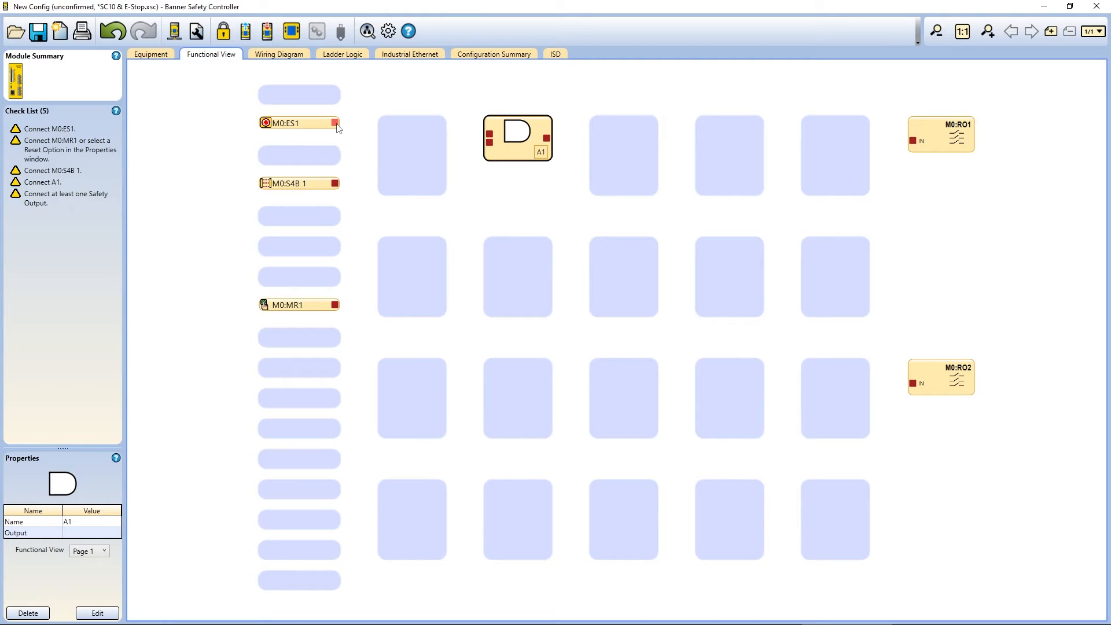
Connect M0:ES1 and M0:S4B 1 outputs to the two inputs of AND block A1
{"action": "left_click_drag", "start_coordinate": [335, 123], "coordinate": [488, 136]}
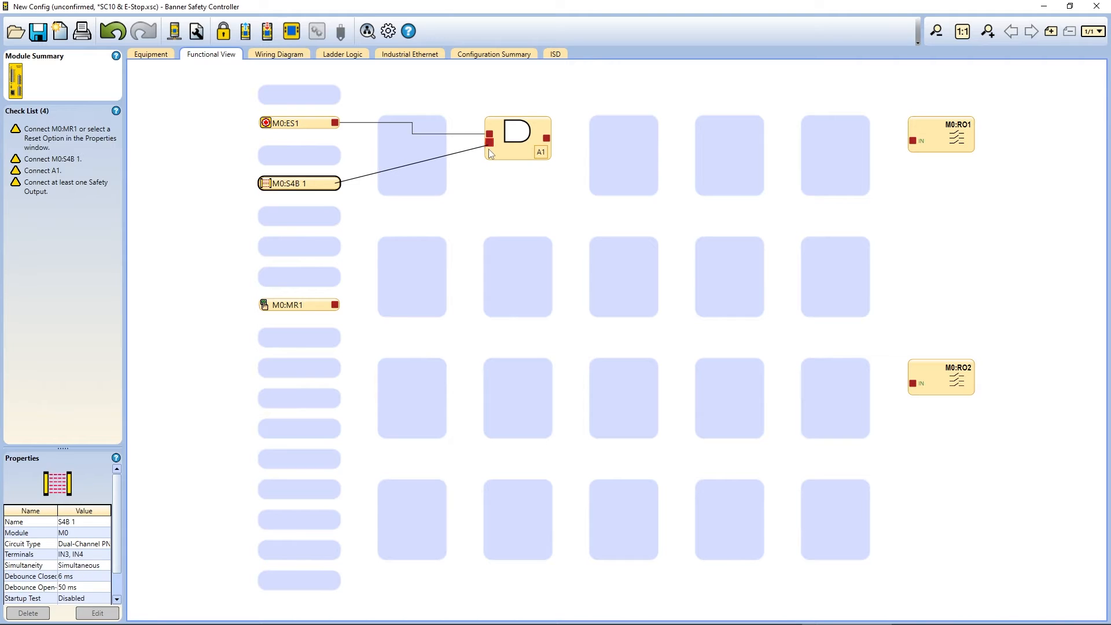
{"action": "left_click_drag", "start_coordinate": [541, 138], "coordinate": [914, 141]}
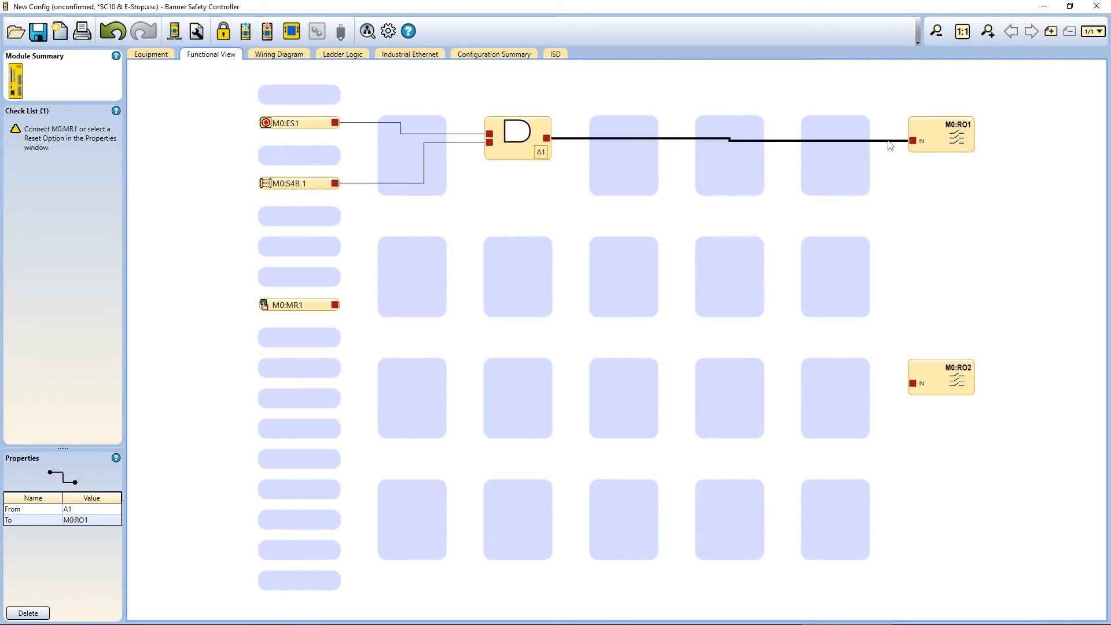
{"action": "left_click", "coordinate": [27, 613]}
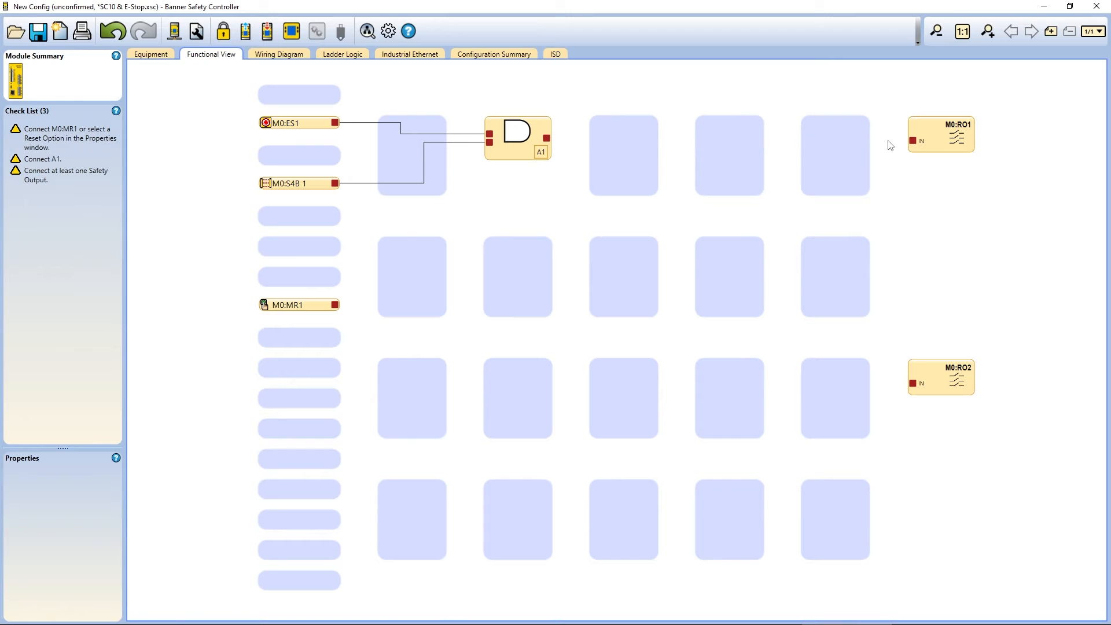
{"action": "mouse_move", "coordinate": [772, 225]}
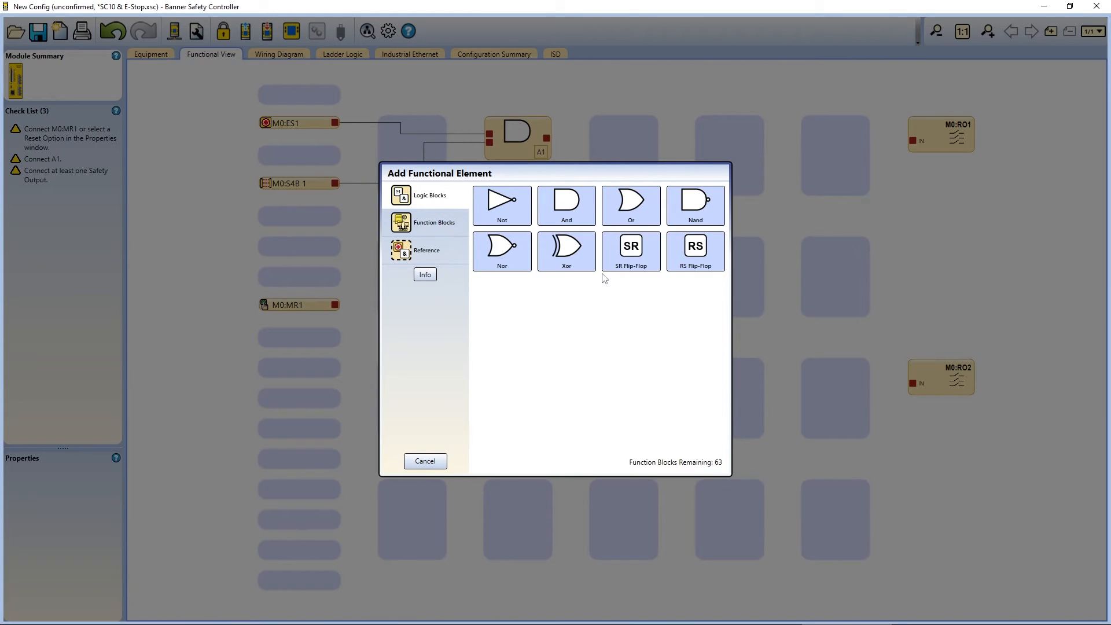
Add a Latch Reset Block LR1 from the Function Blocks list with default settings
{"action": "left_click", "coordinate": [432, 222]}
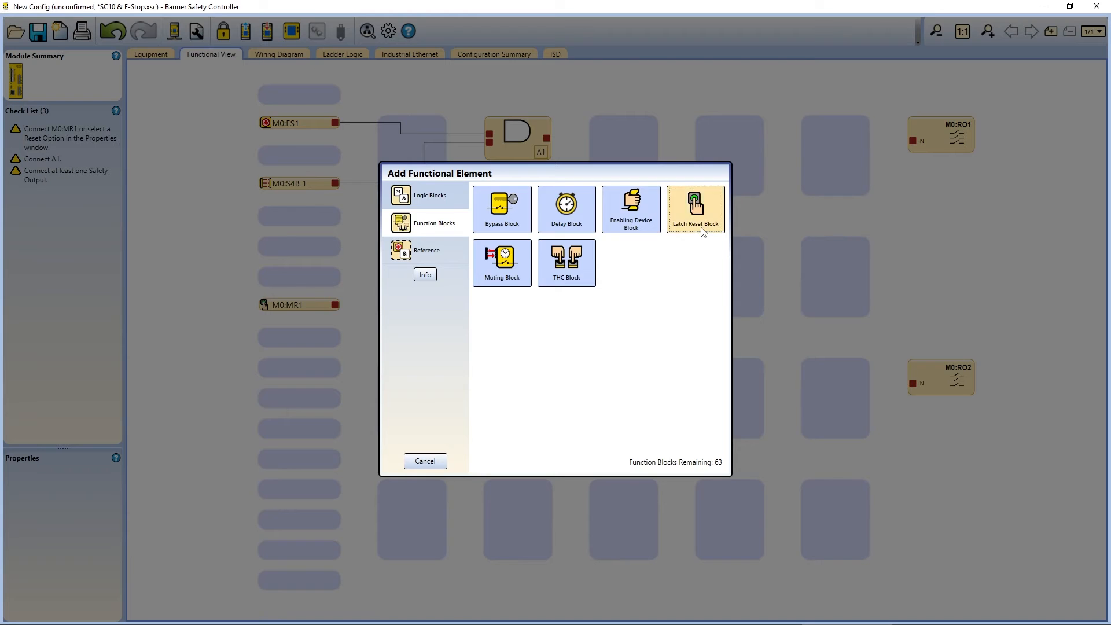
{"action": "left_click", "coordinate": [695, 207]}
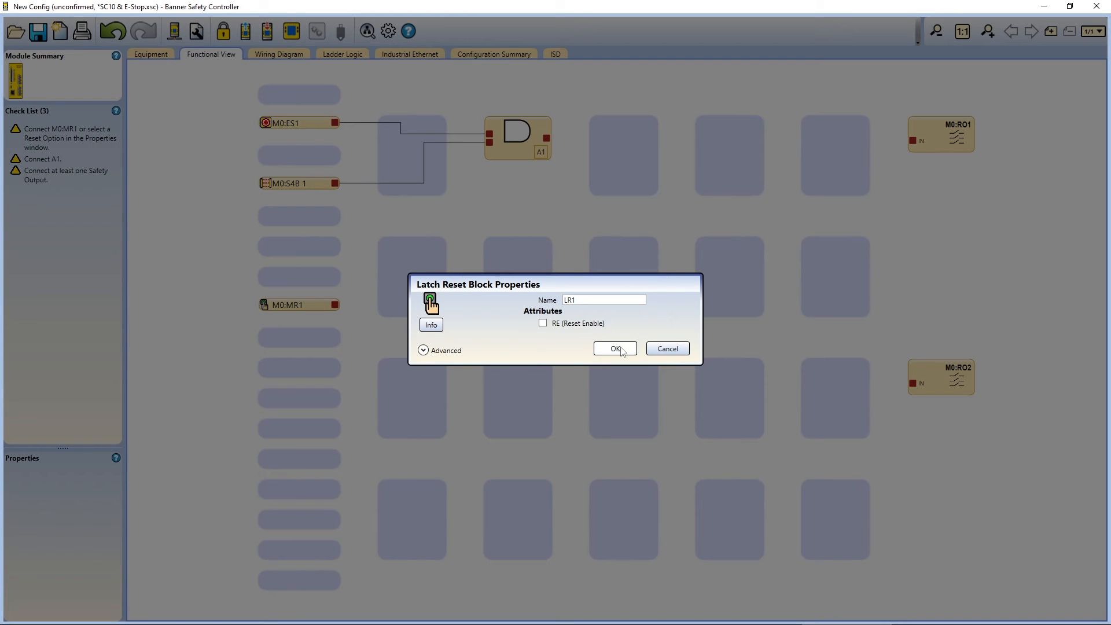
{"action": "left_click", "coordinate": [613, 348]}
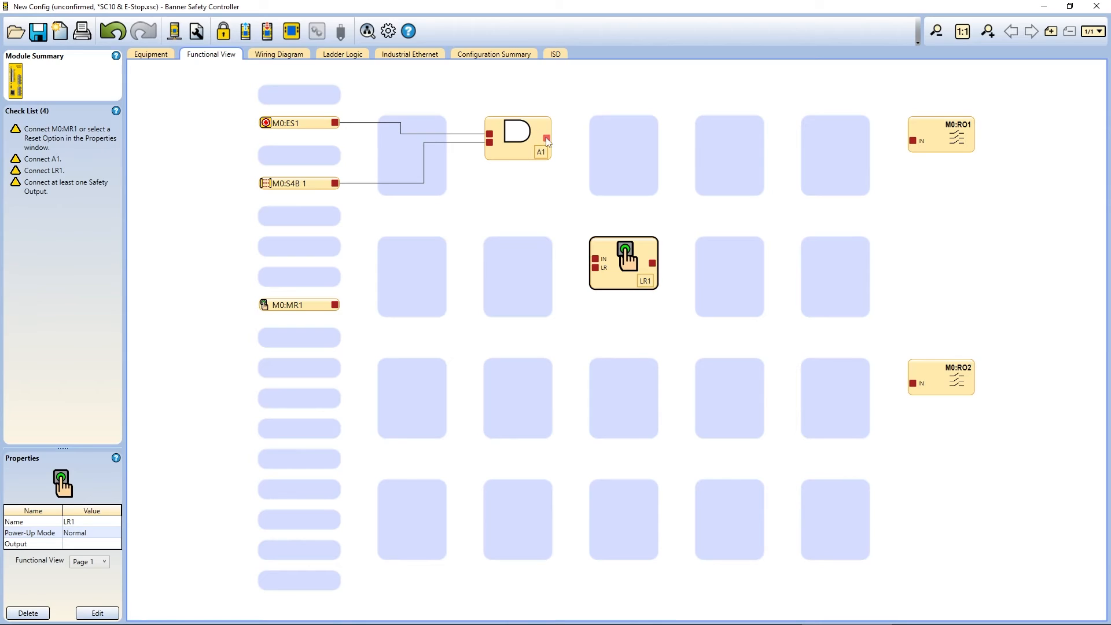
Wire A1 output into LR1's IN node and LR1's output to safety output M0:RO1
{"action": "left_click_drag", "start_coordinate": [547, 137], "coordinate": [591, 262]}
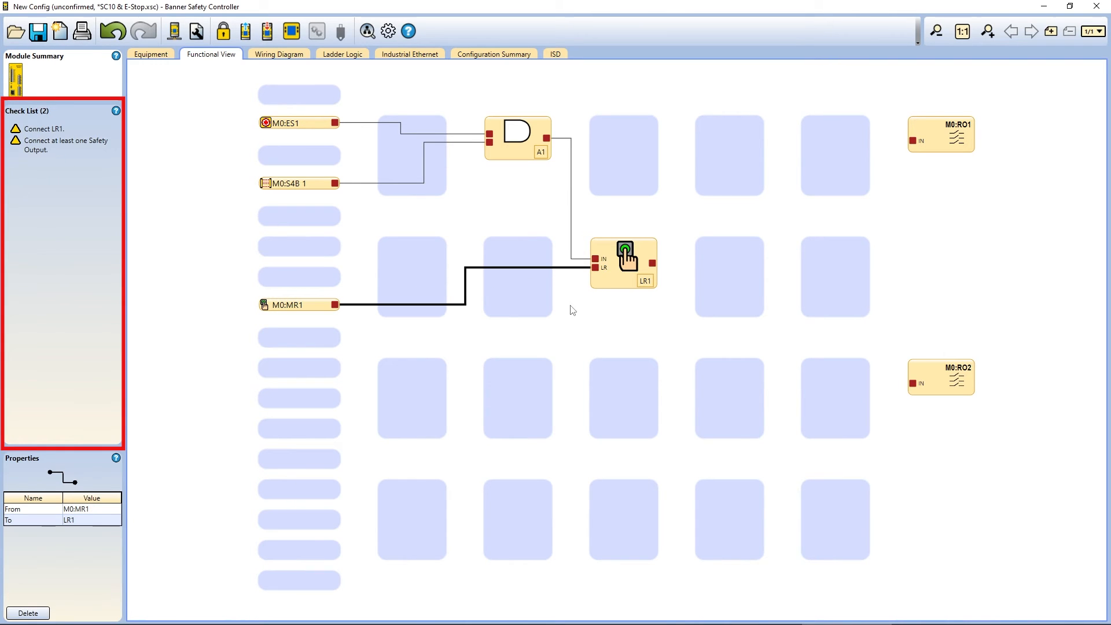
{"action": "mouse_move", "coordinate": [567, 329]}
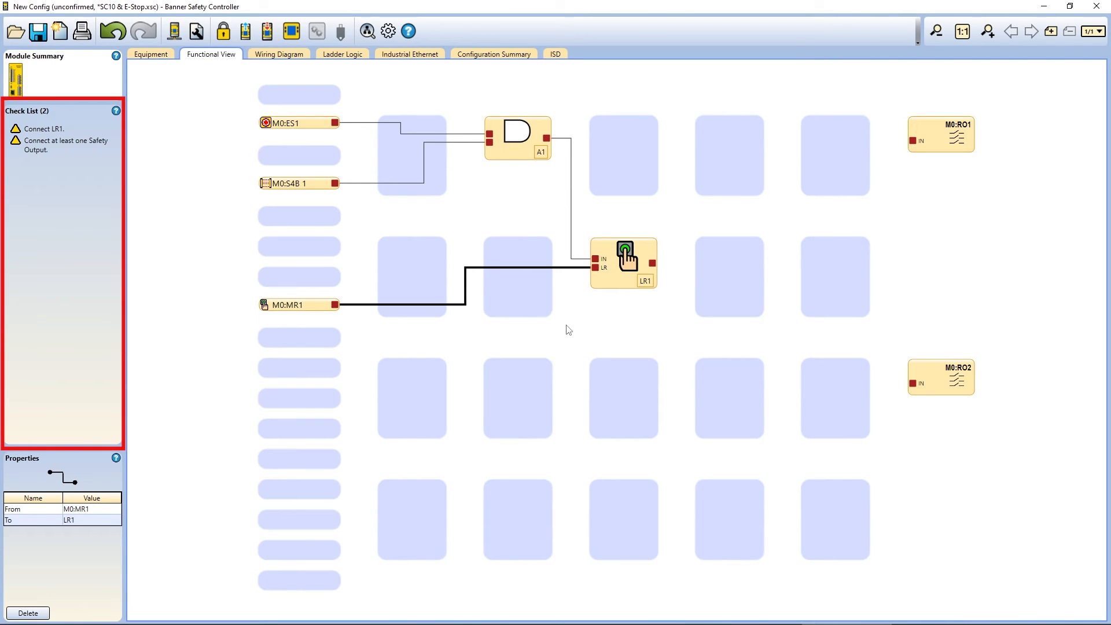
{"action": "mouse_move", "coordinate": [643, 311]}
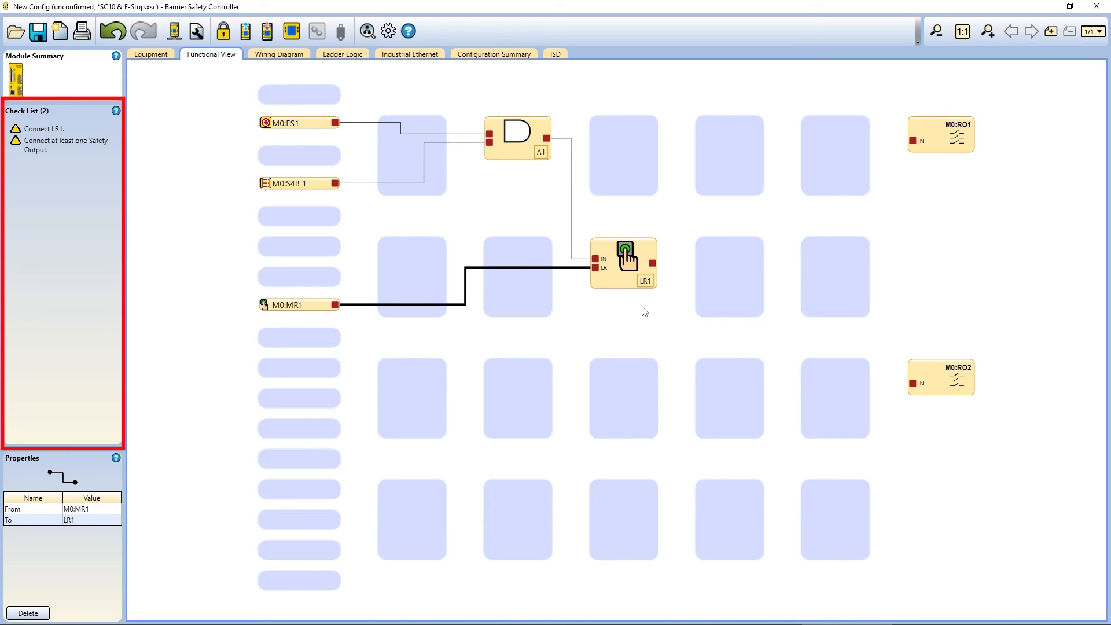
{"action": "left_click_drag", "start_coordinate": [651, 263], "coordinate": [916, 140]}
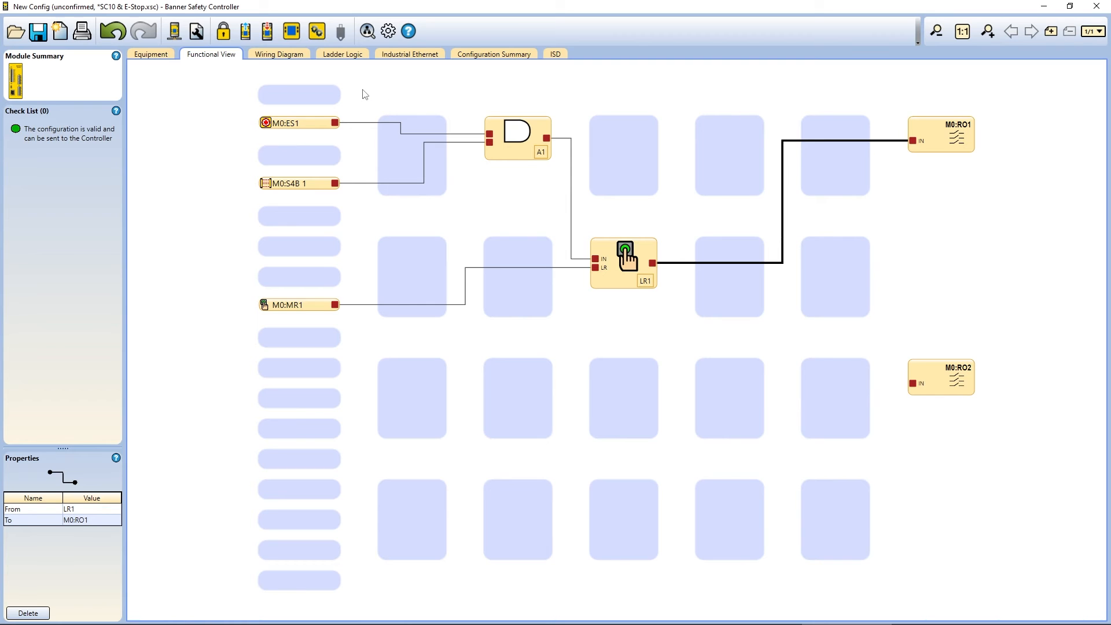
{"action": "mouse_move", "coordinate": [340, 69]}
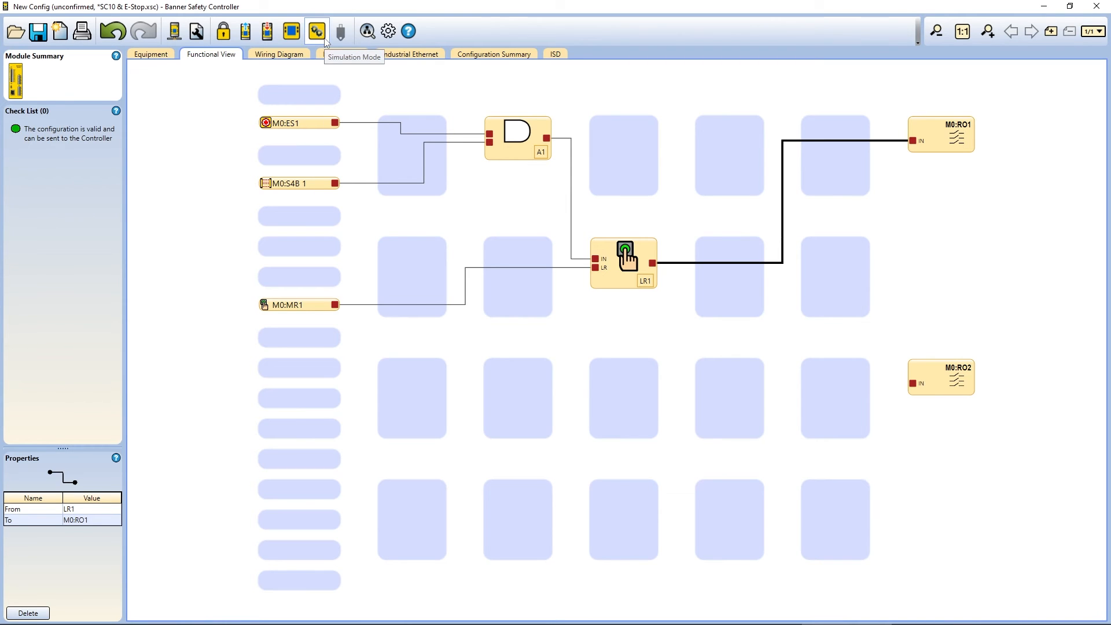
{"action": "left_click", "coordinate": [316, 32]}
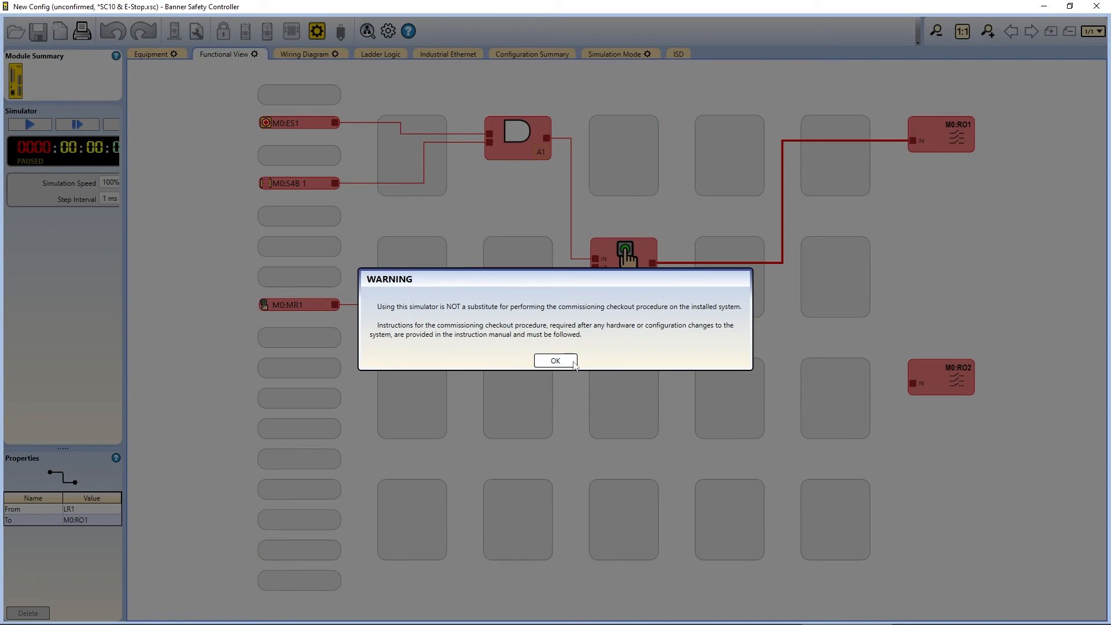
{"action": "left_click", "coordinate": [554, 361]}
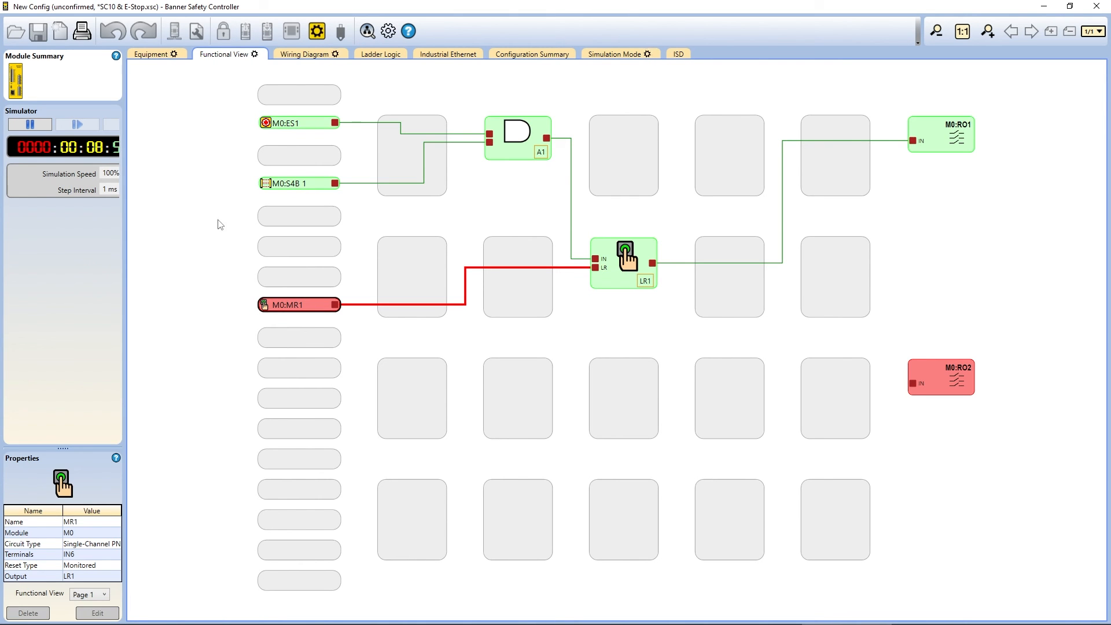
{"action": "left_click", "coordinate": [317, 31]}
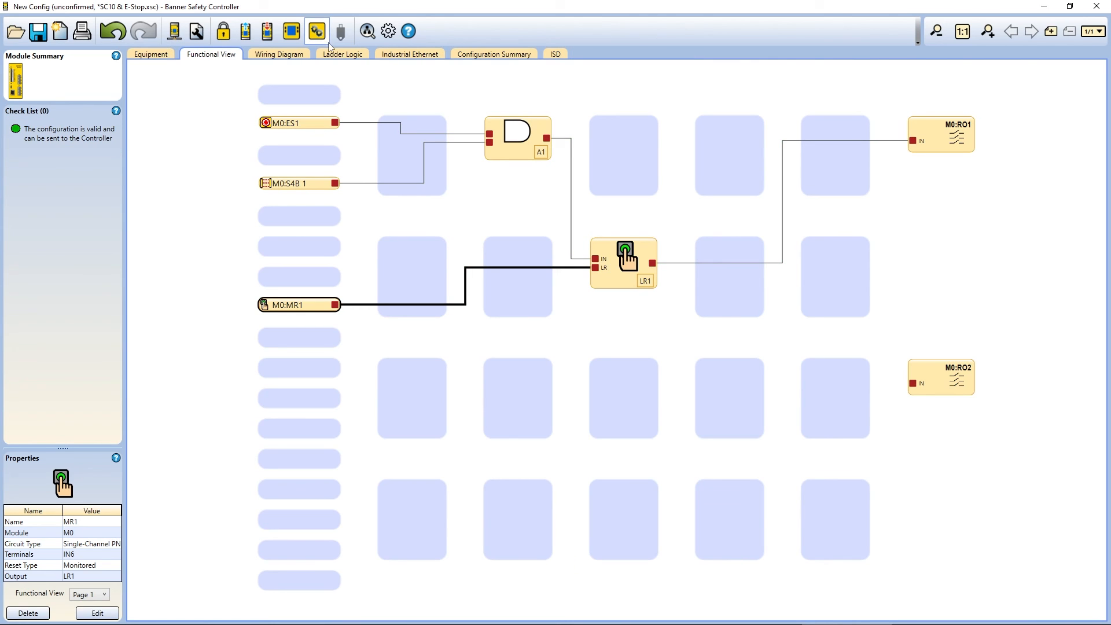
Save the configuration file
{"action": "left_click", "coordinate": [37, 31]}
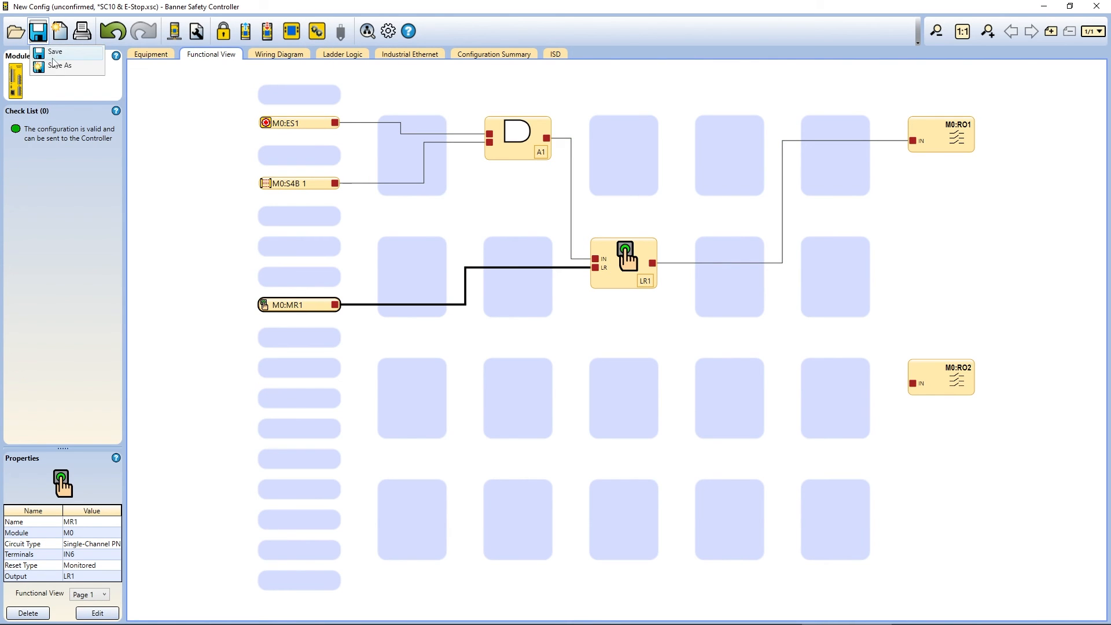
{"action": "left_click", "coordinate": [55, 51]}
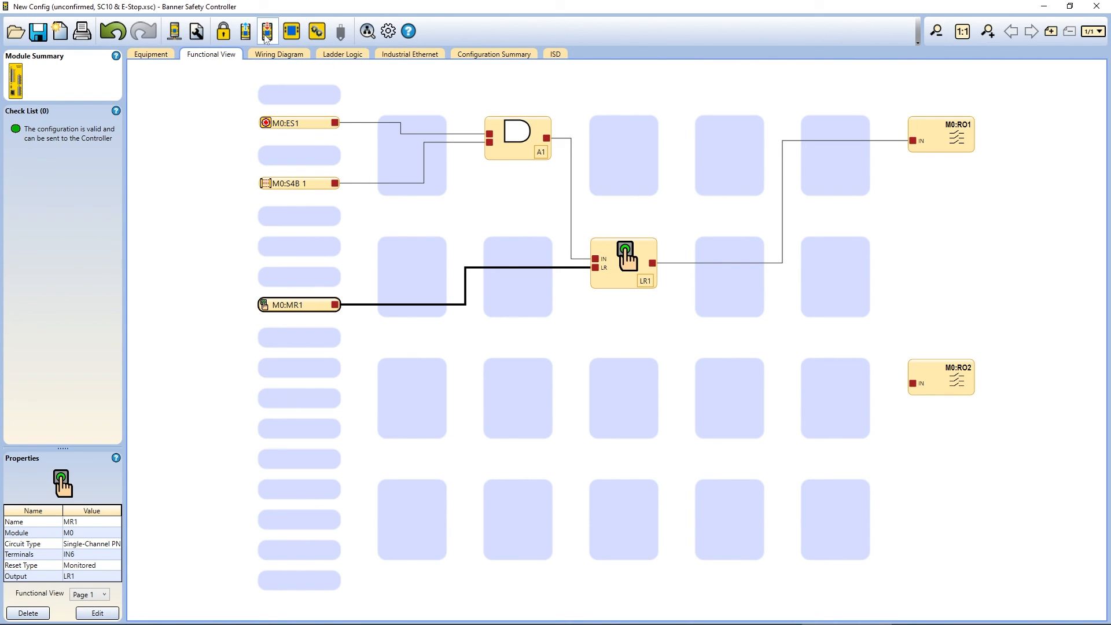
Write the configuration to the controller, entering configuration mode and confirming the read-back
{"action": "left_click", "coordinate": [267, 30]}
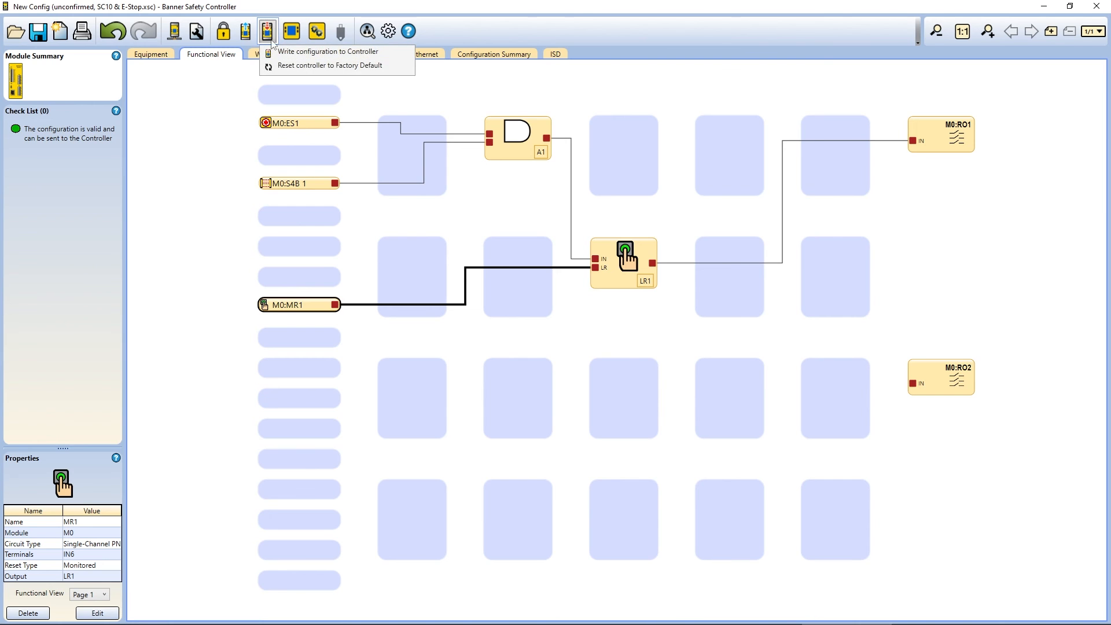
{"action": "left_click", "coordinate": [328, 51]}
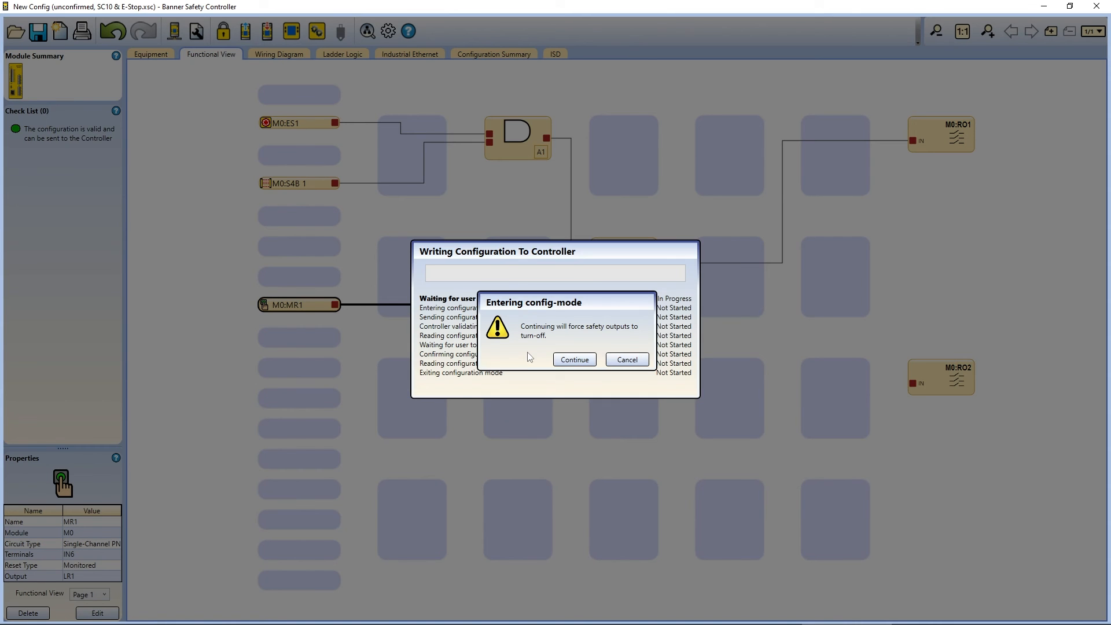
{"action": "left_click", "coordinate": [574, 359]}
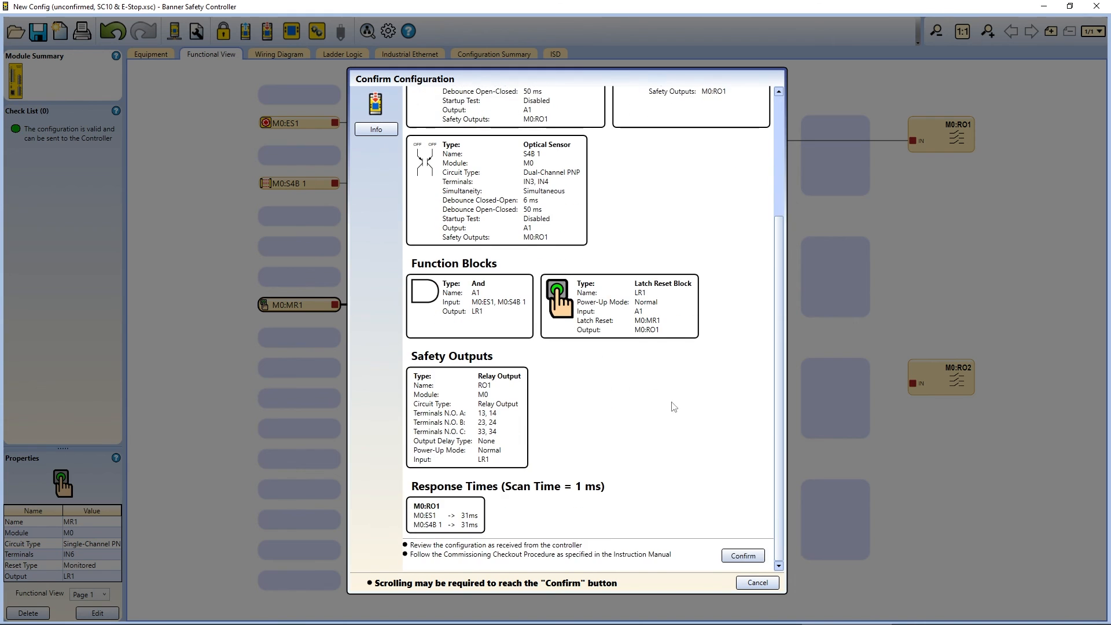
{"action": "left_click", "coordinate": [743, 556]}
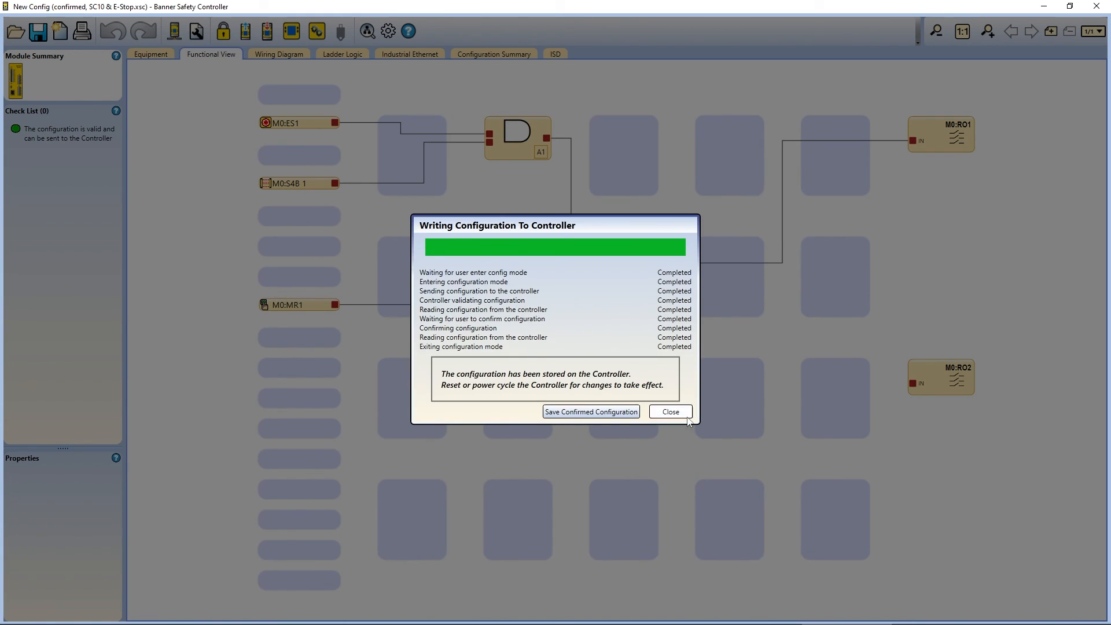
{"action": "left_click", "coordinate": [668, 412]}
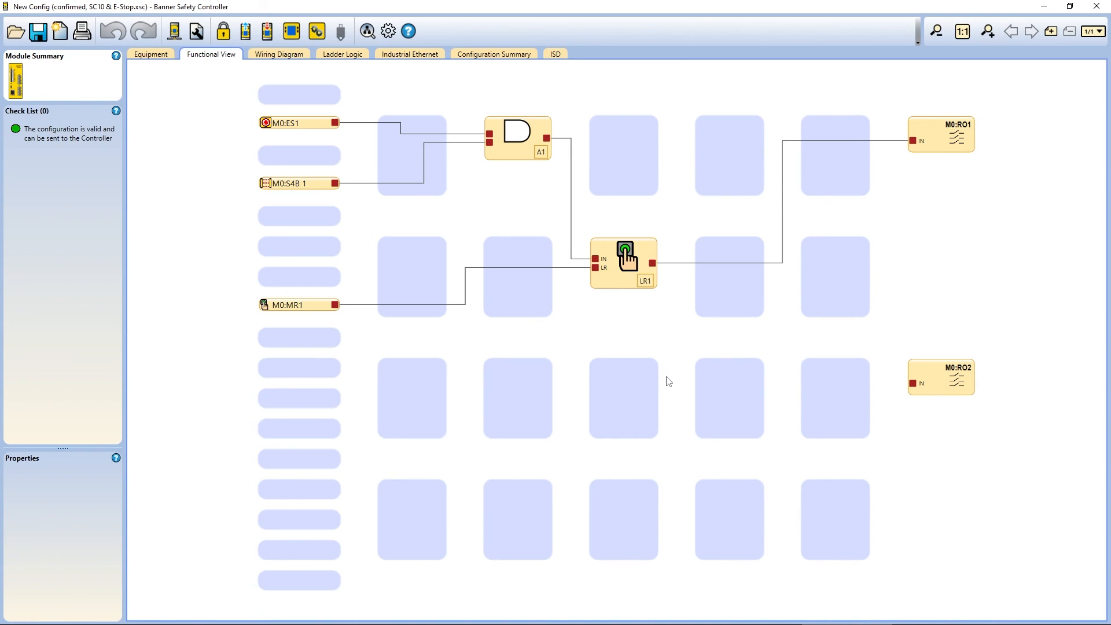